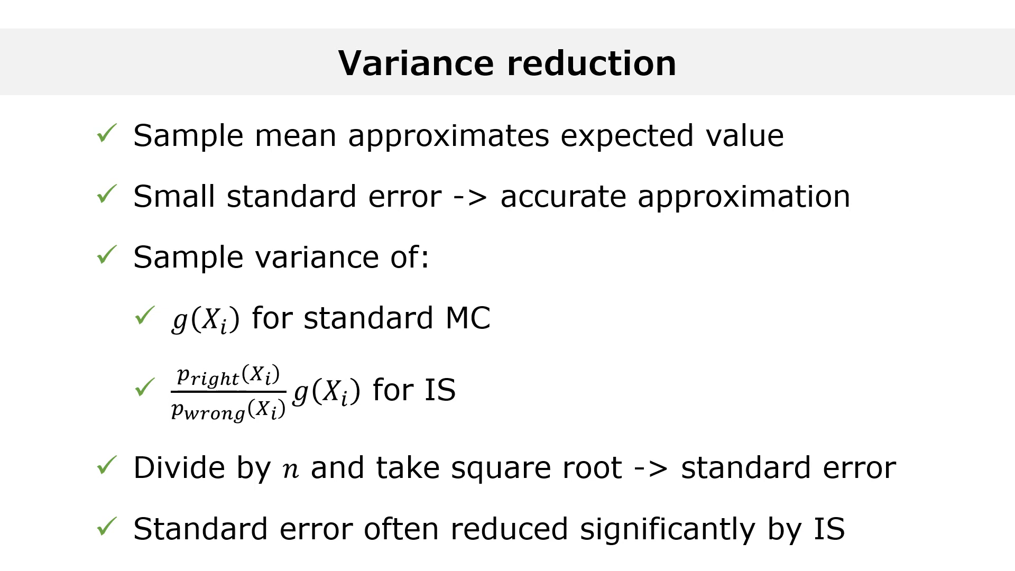
# - Advance from the Variance reduction slide to the Example slide with four distribution plots
pyautogui.press('right')
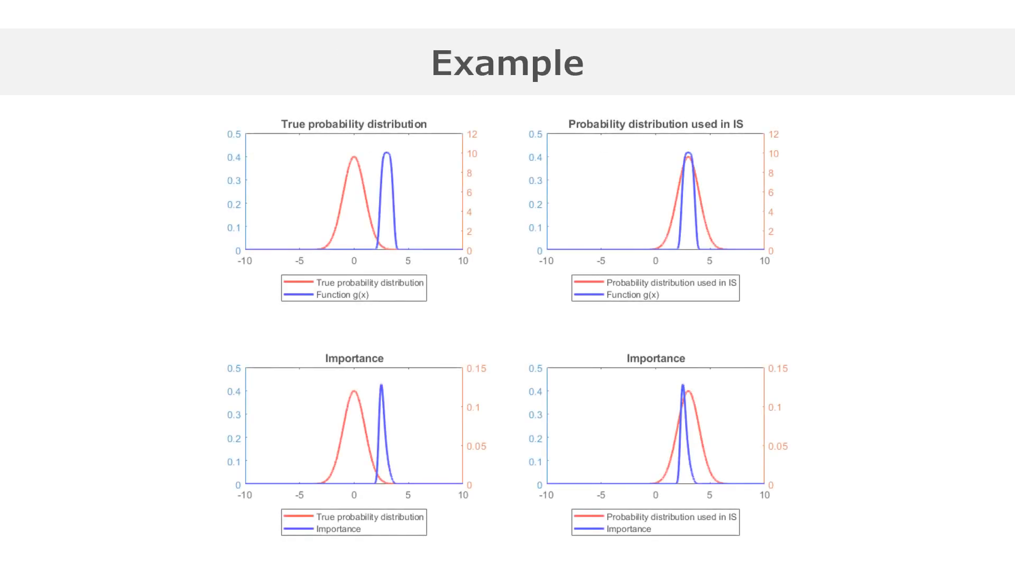